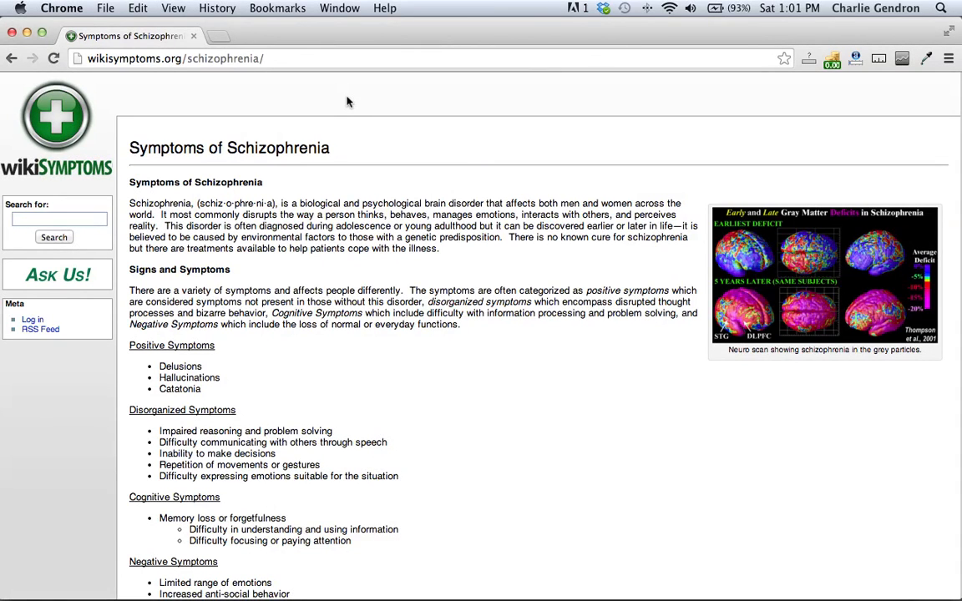
pyautogui.scroll(-3)
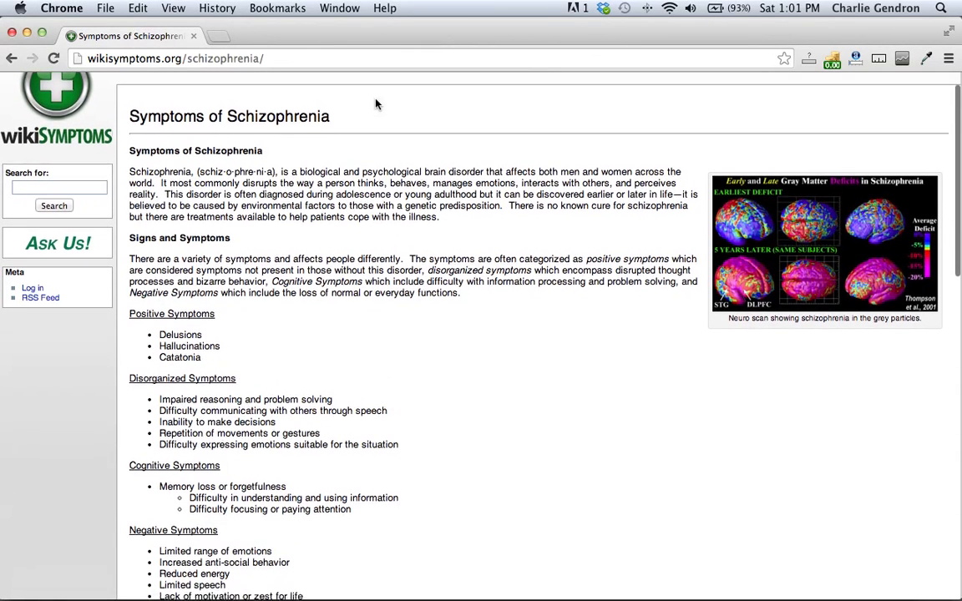
pyautogui.scroll(-3)
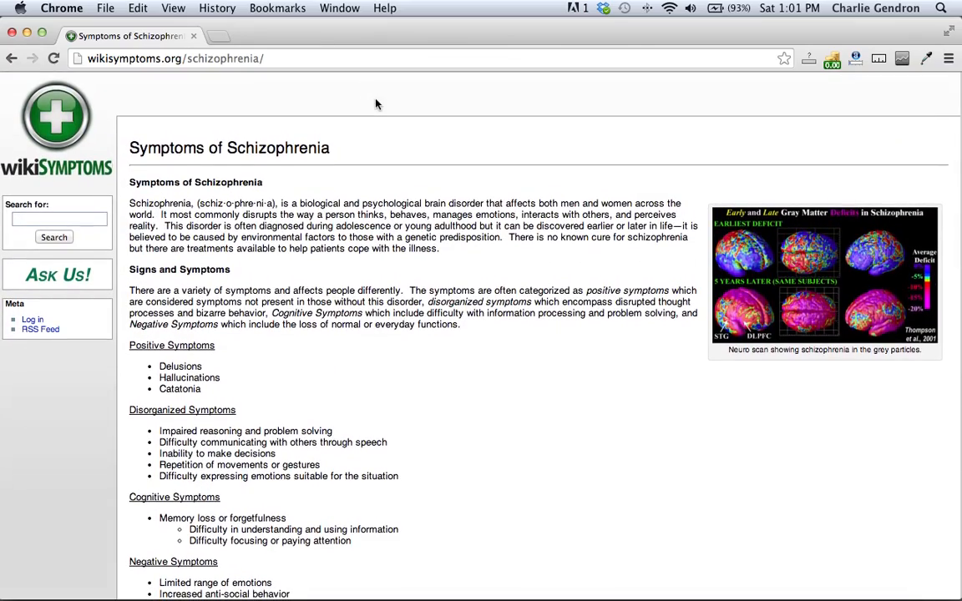
pyautogui.scroll(-3)
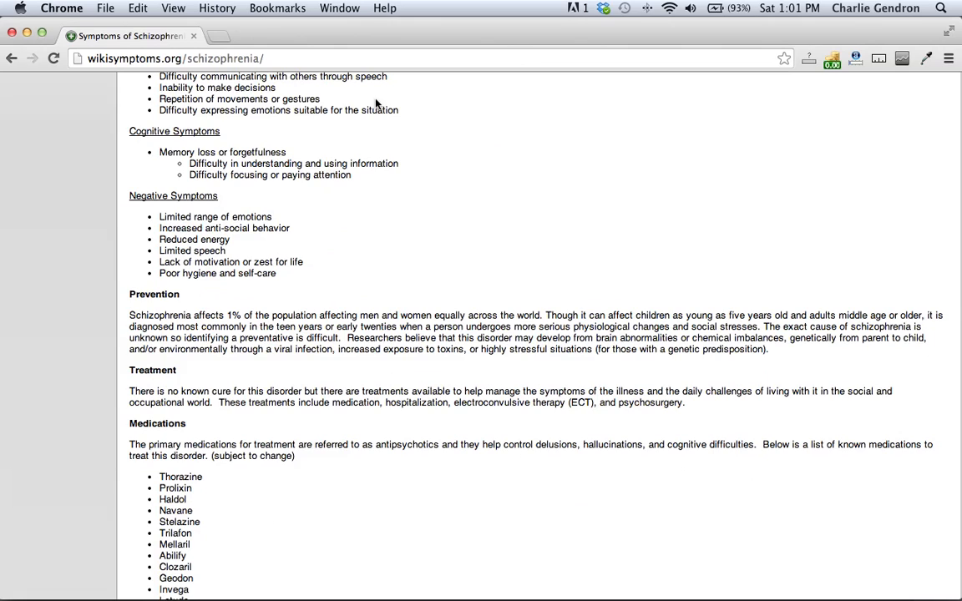
pyautogui.moveTo(520, 166)
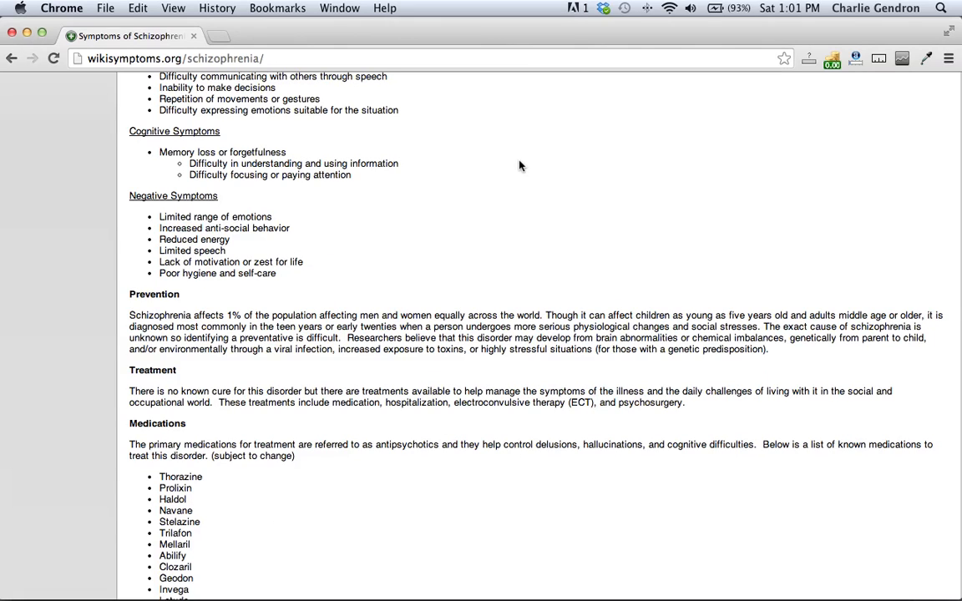